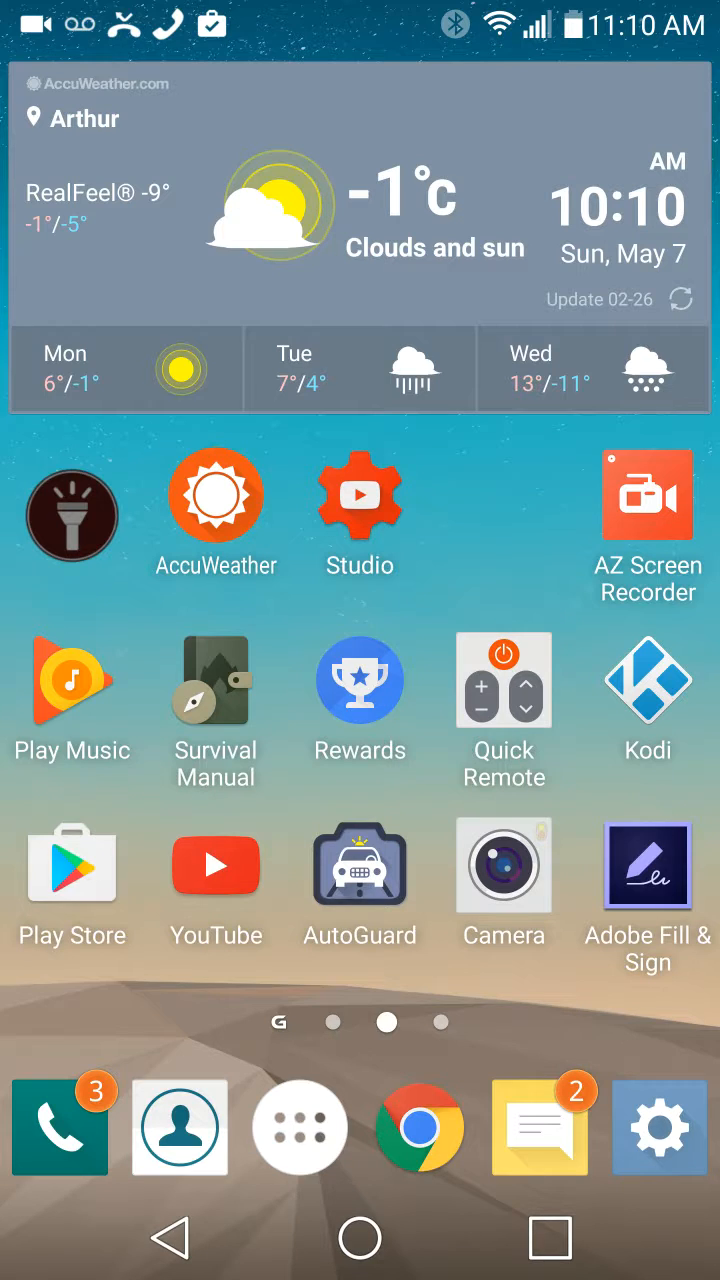
Launch Google Play Store from the home screen icon
left_click(72, 866)
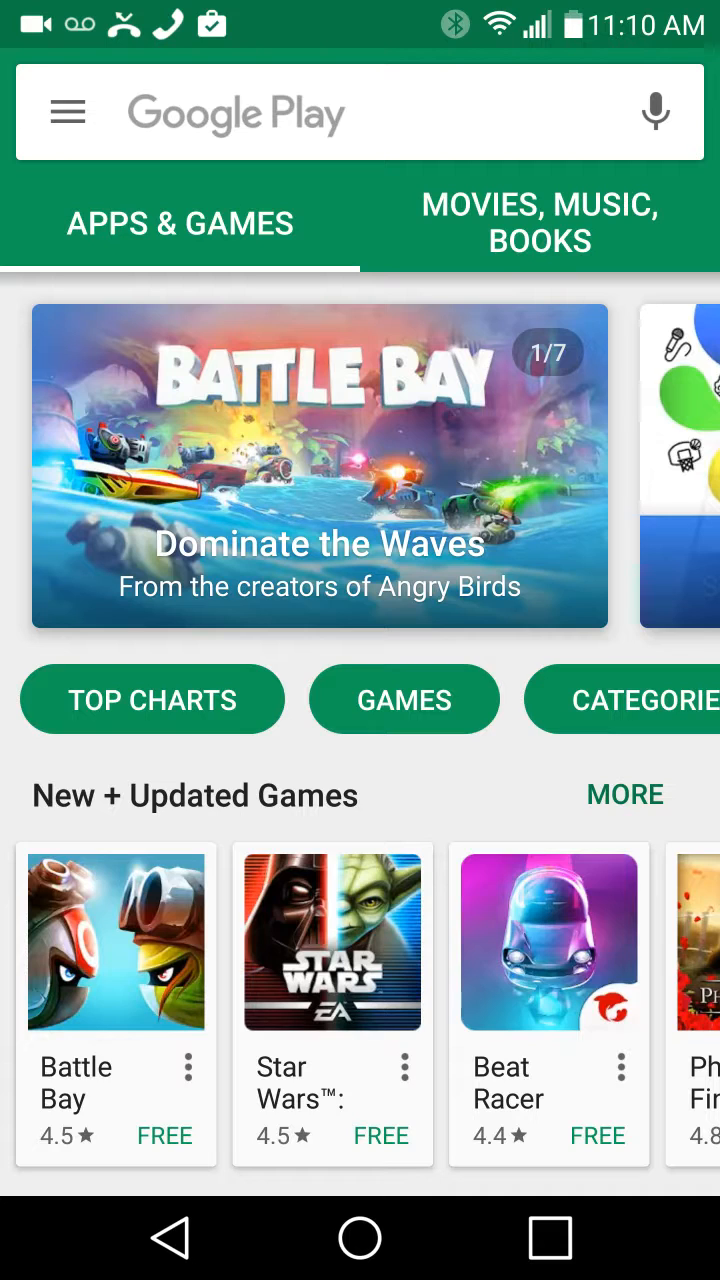
Show the store's side navigation drawer from the search bar
left_click(66, 112)
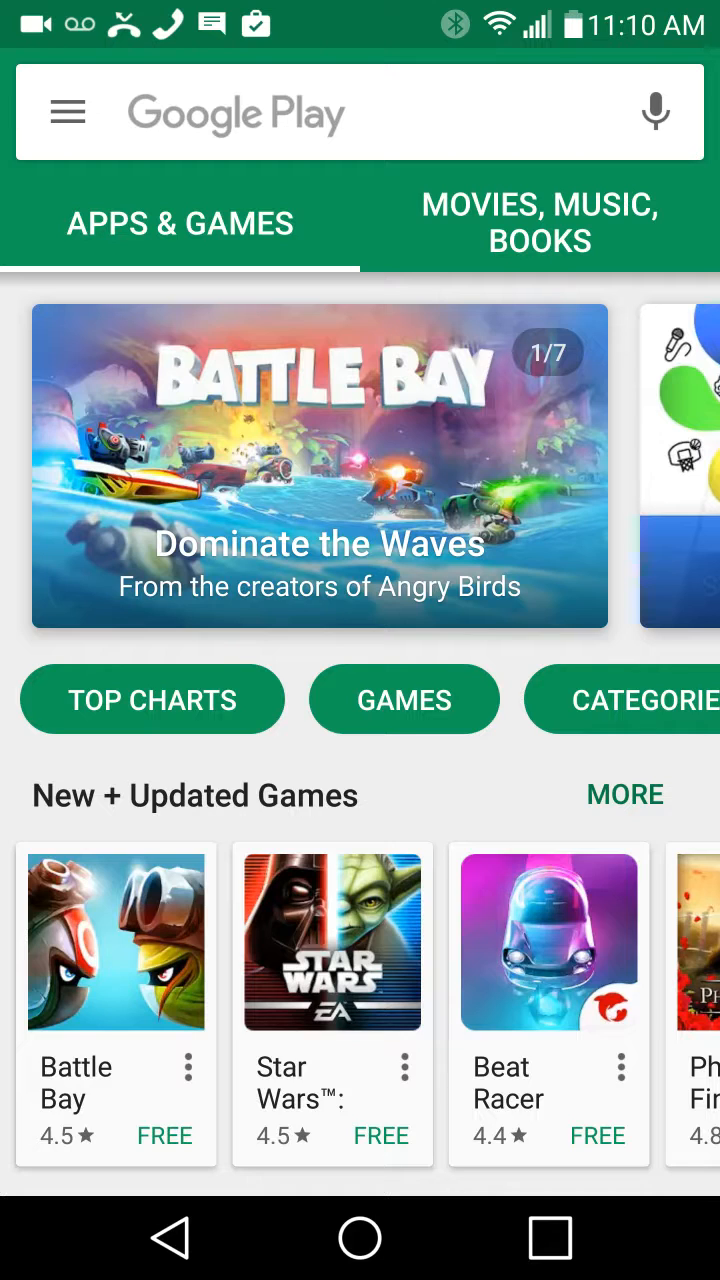
left_click(68, 112)
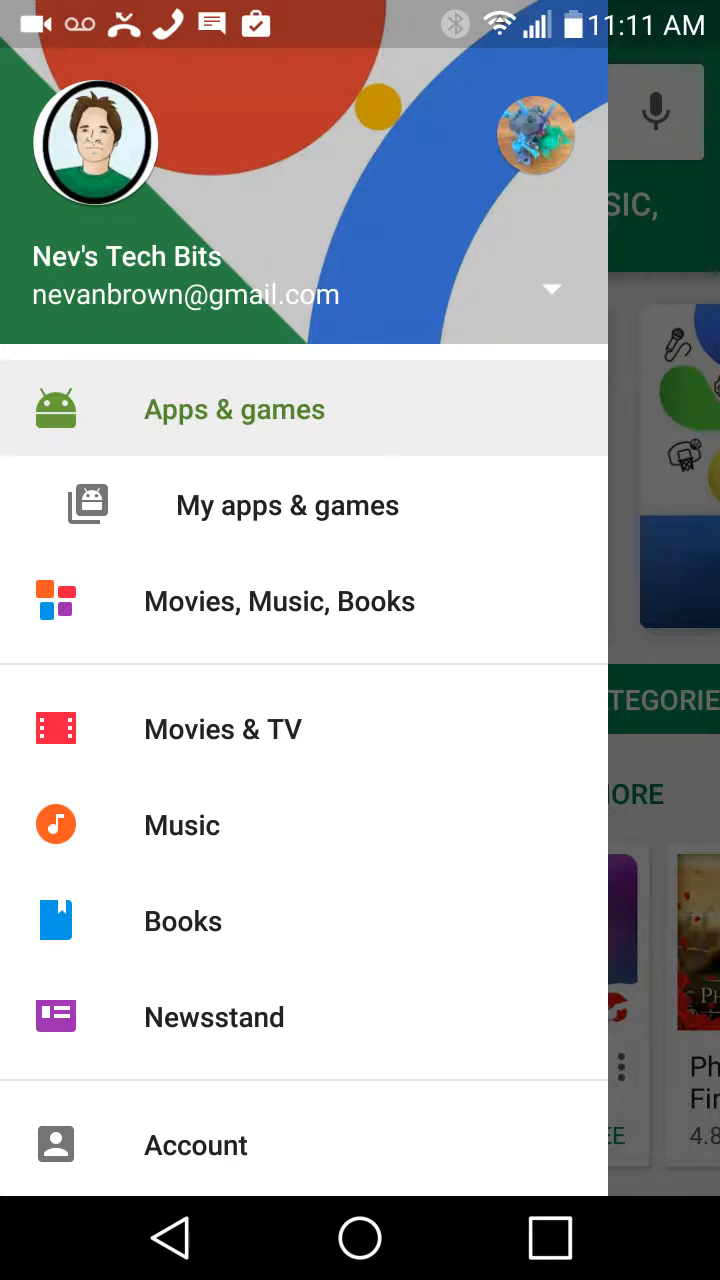
Go to My apps & games and view its Installed list, then its Library list
left_click(288, 504)
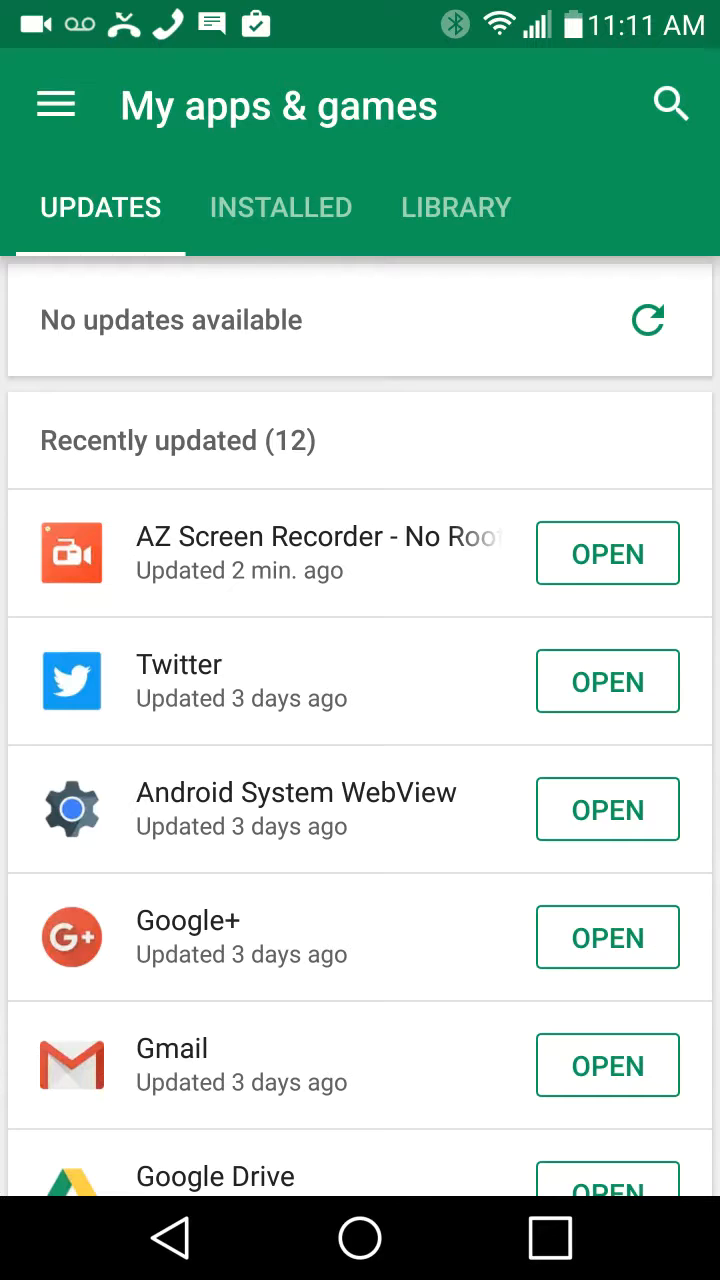
left_click(280, 208)
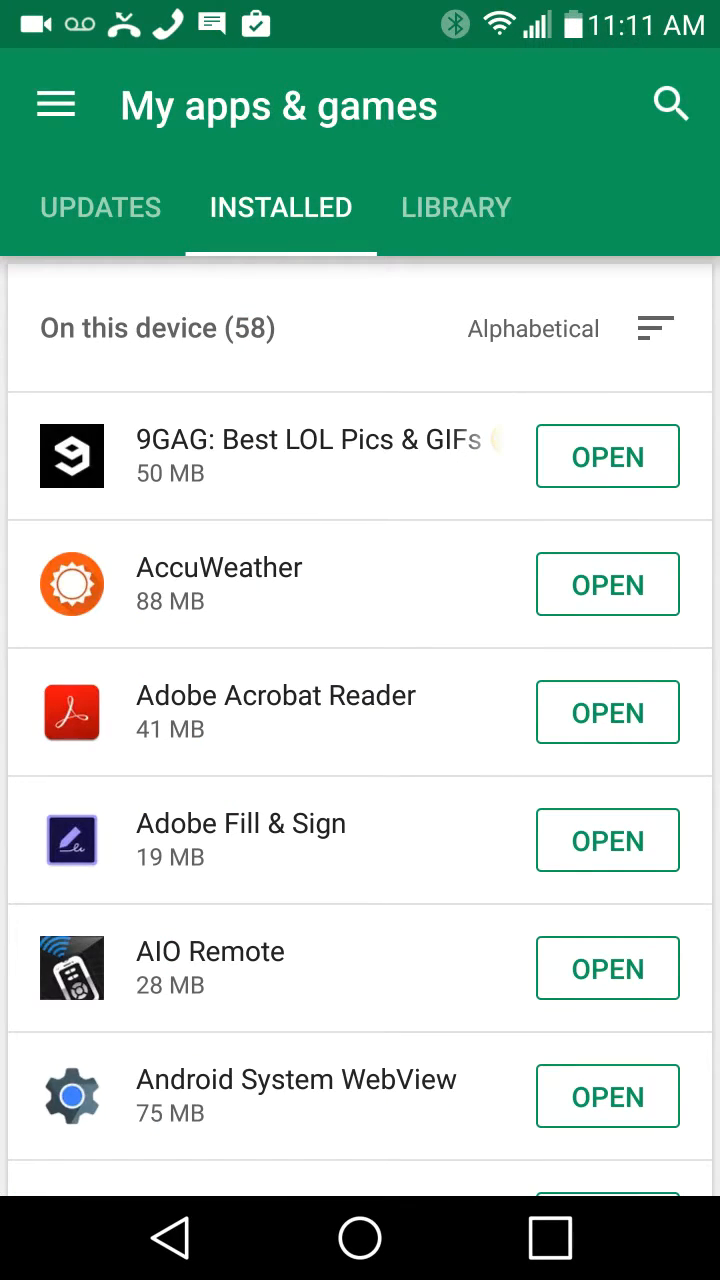
left_click(456, 208)
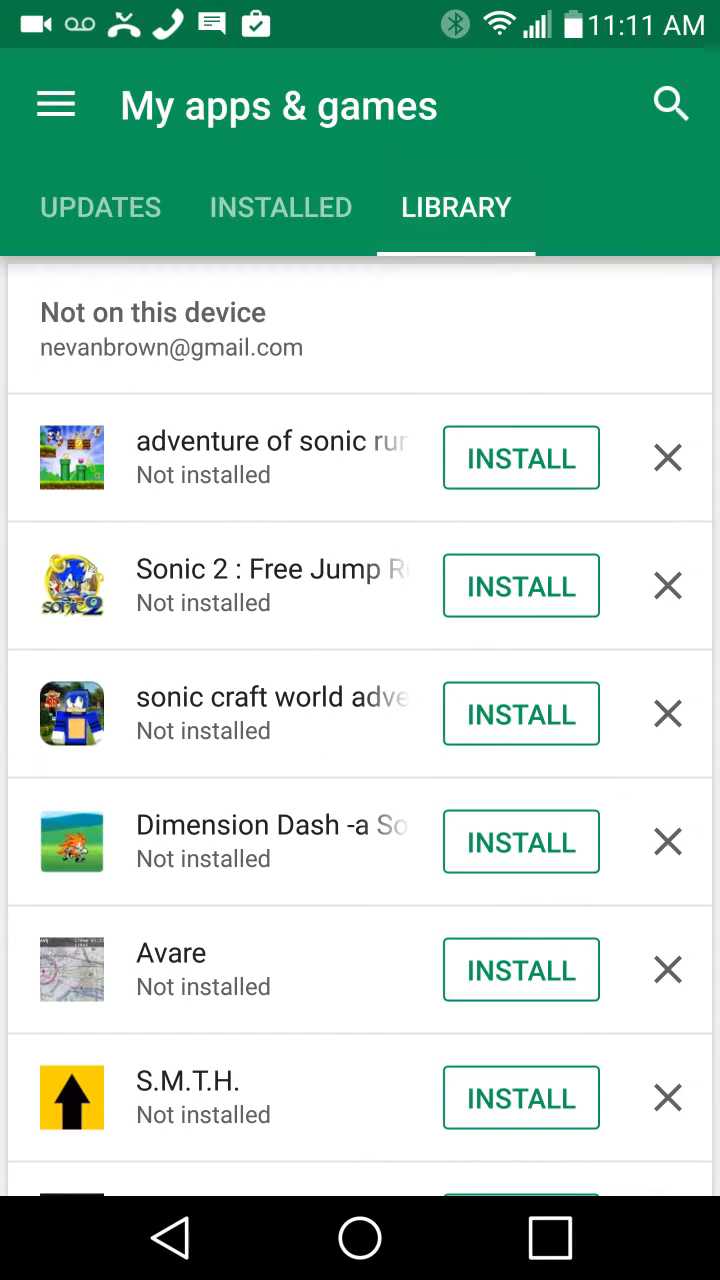
Scroll the Library list of not-installed apps all the way to its end
scroll("down", 3)
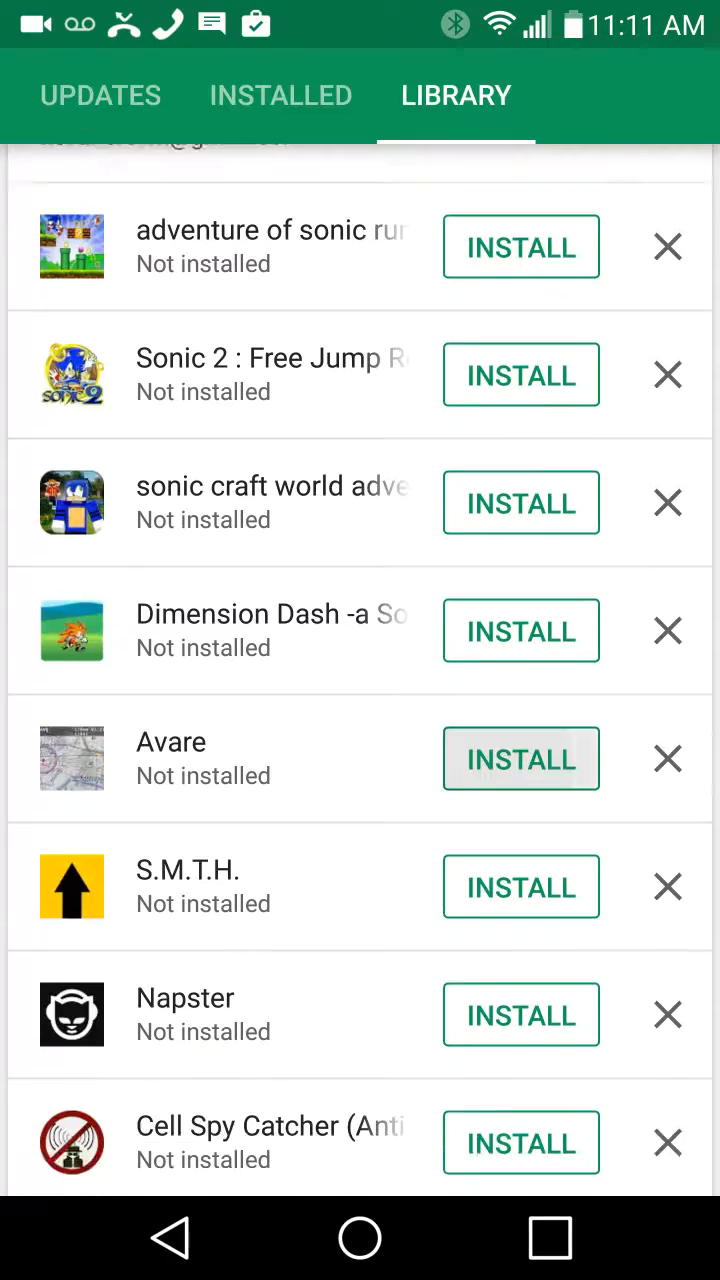
scroll("down", 3)
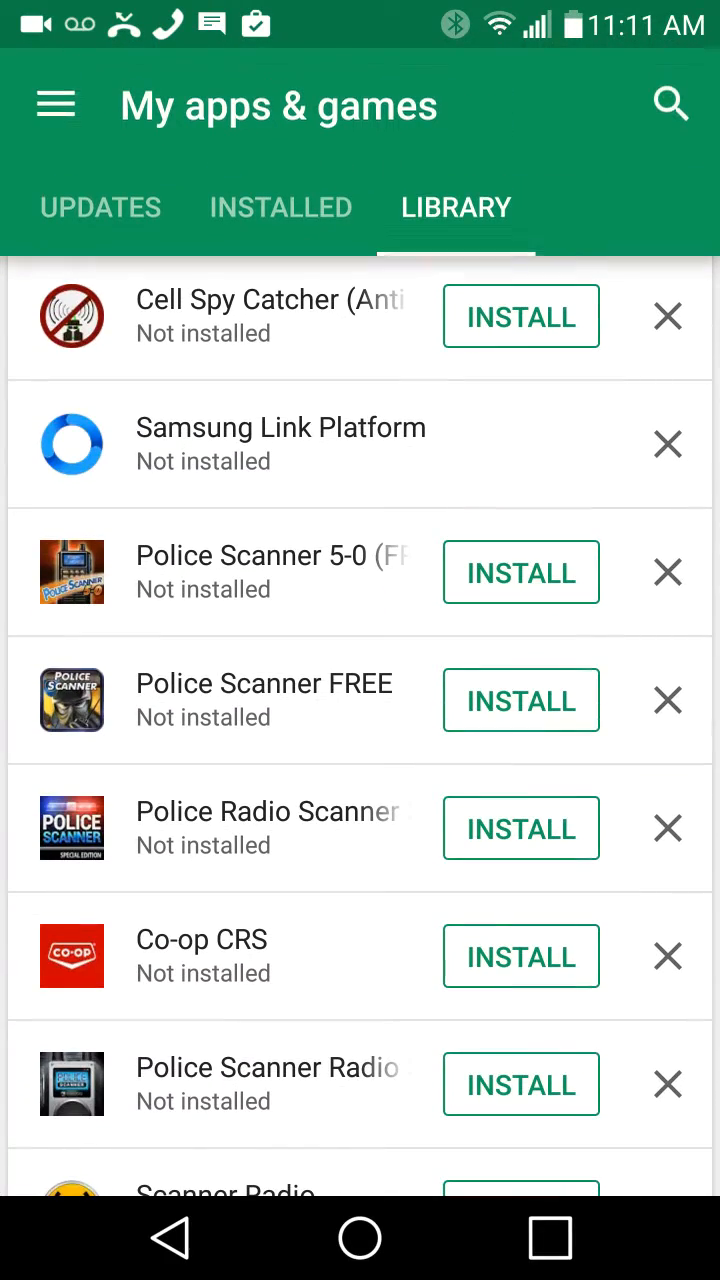
scroll("down", 3)
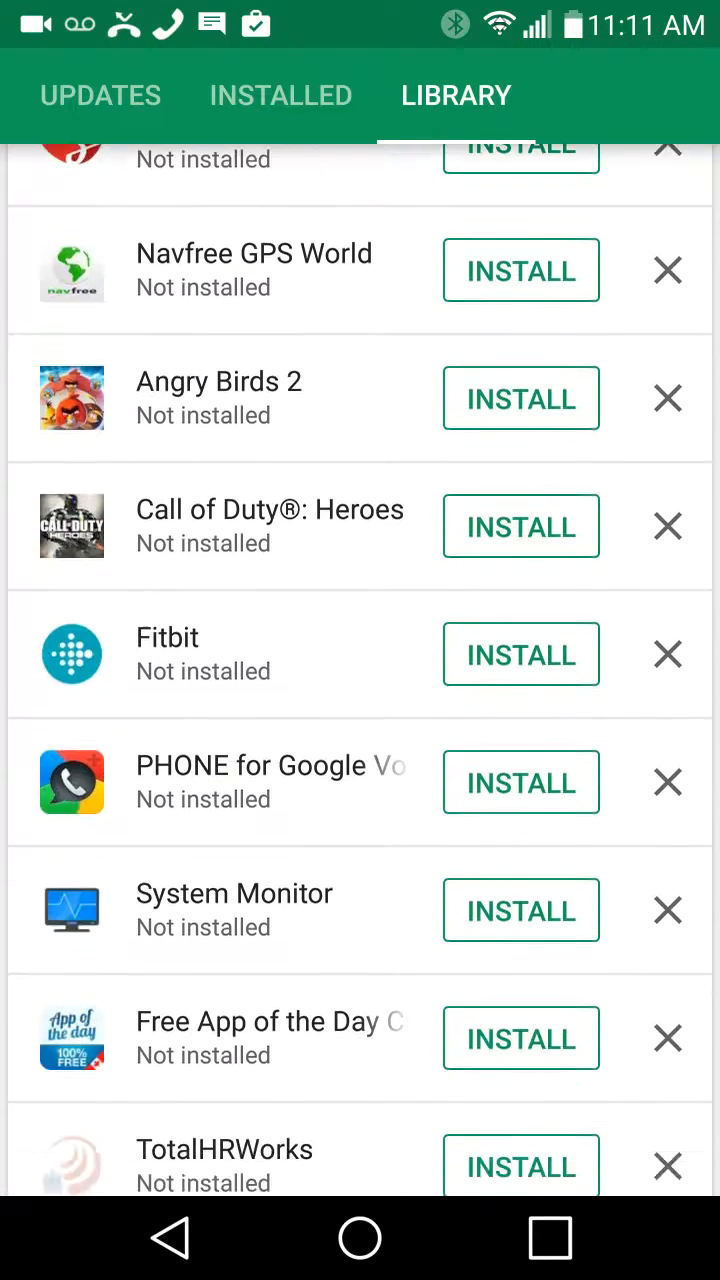
scroll("down", 3)
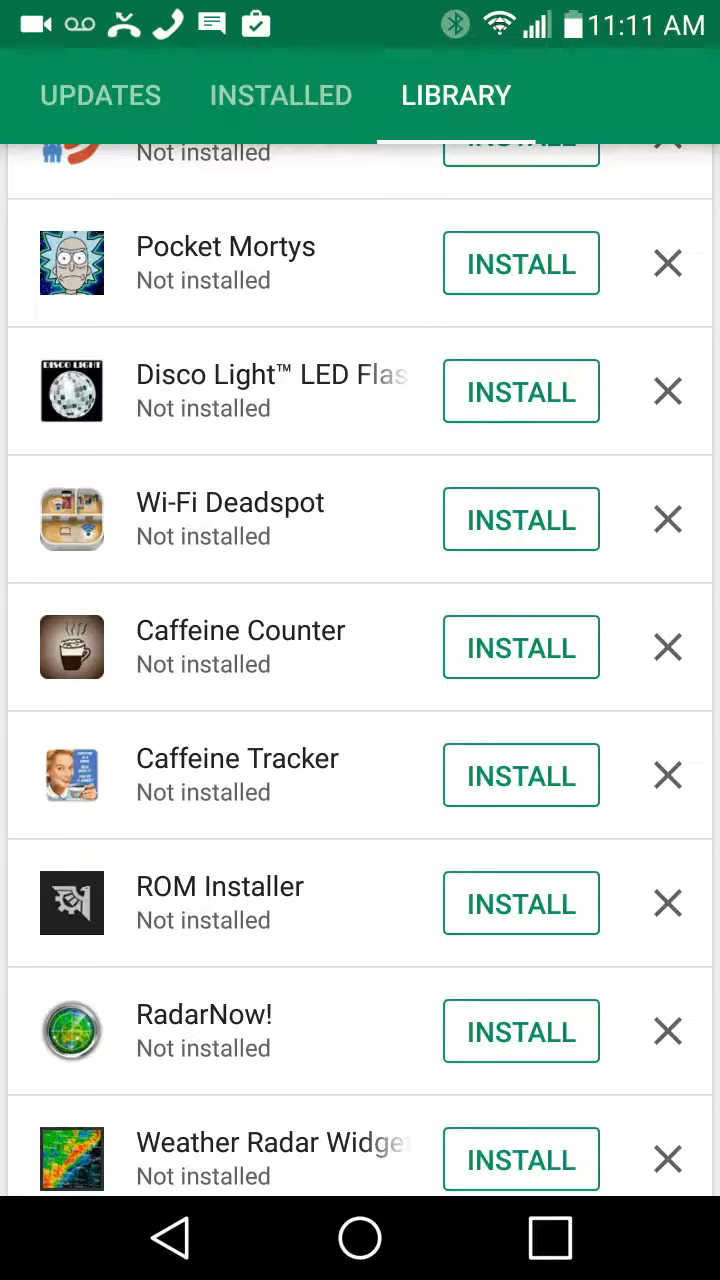
scroll("down", 3)
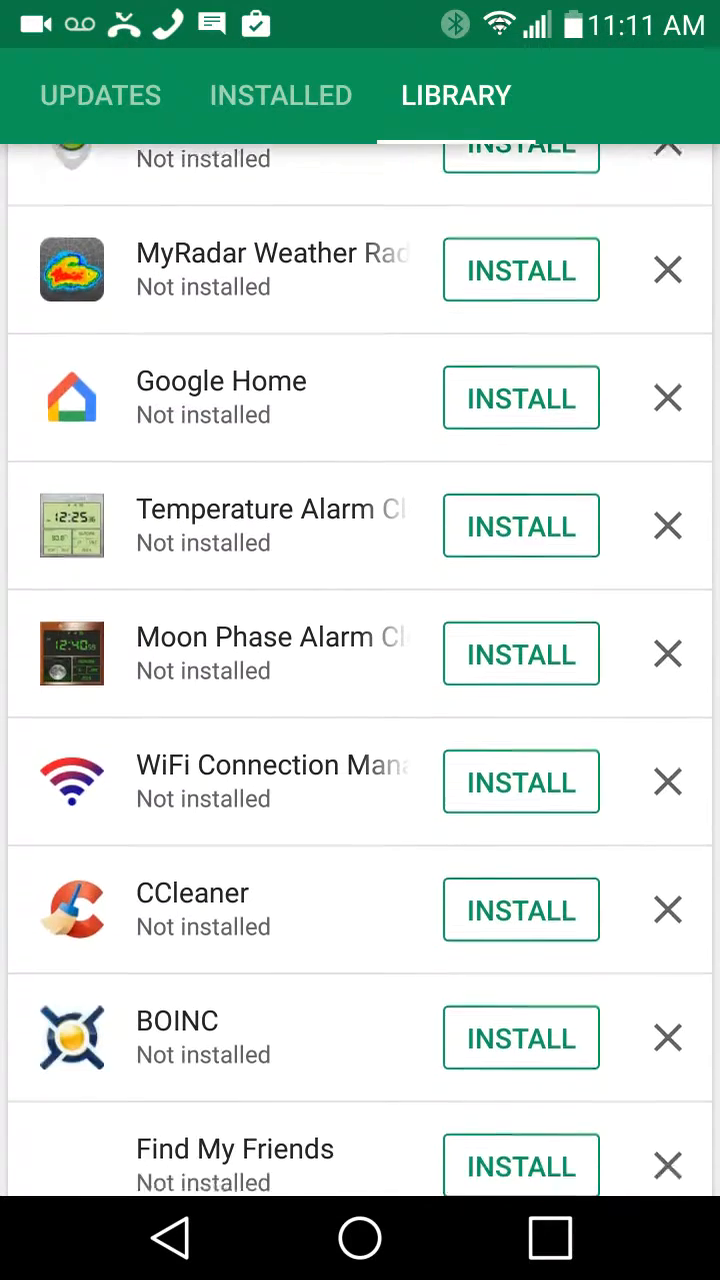
scroll("down", 3)
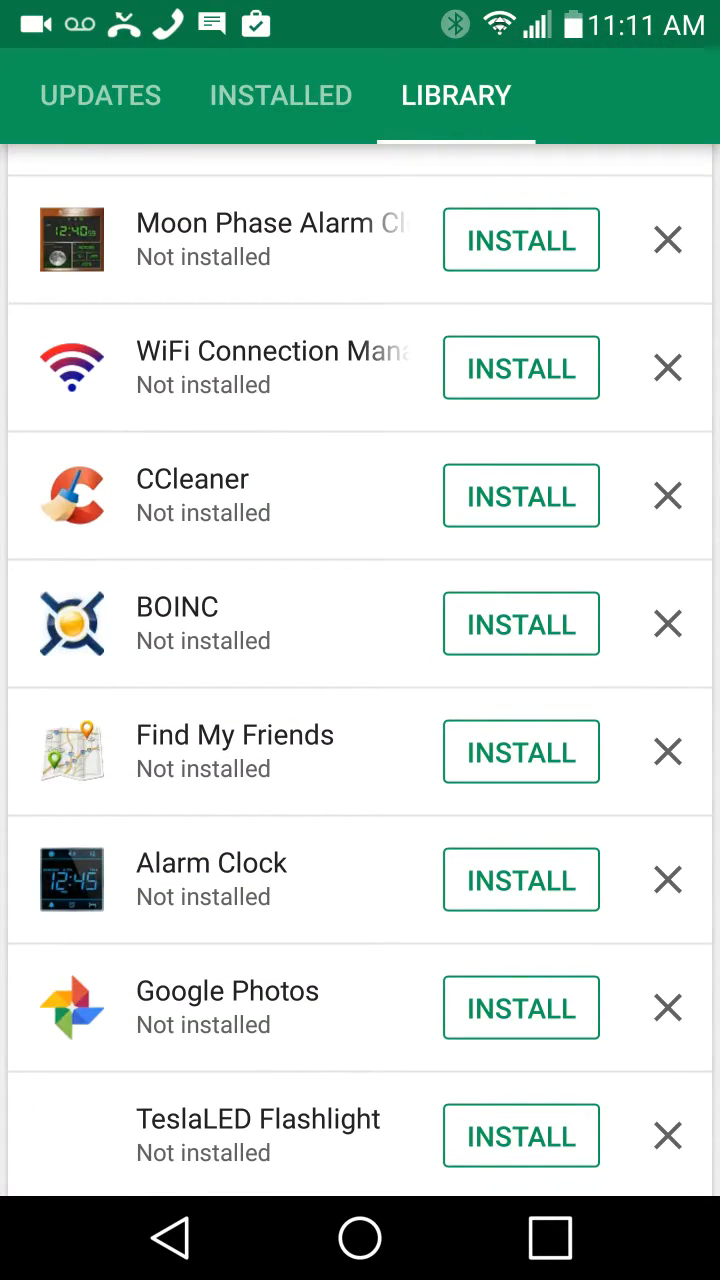
scroll("down", 3)
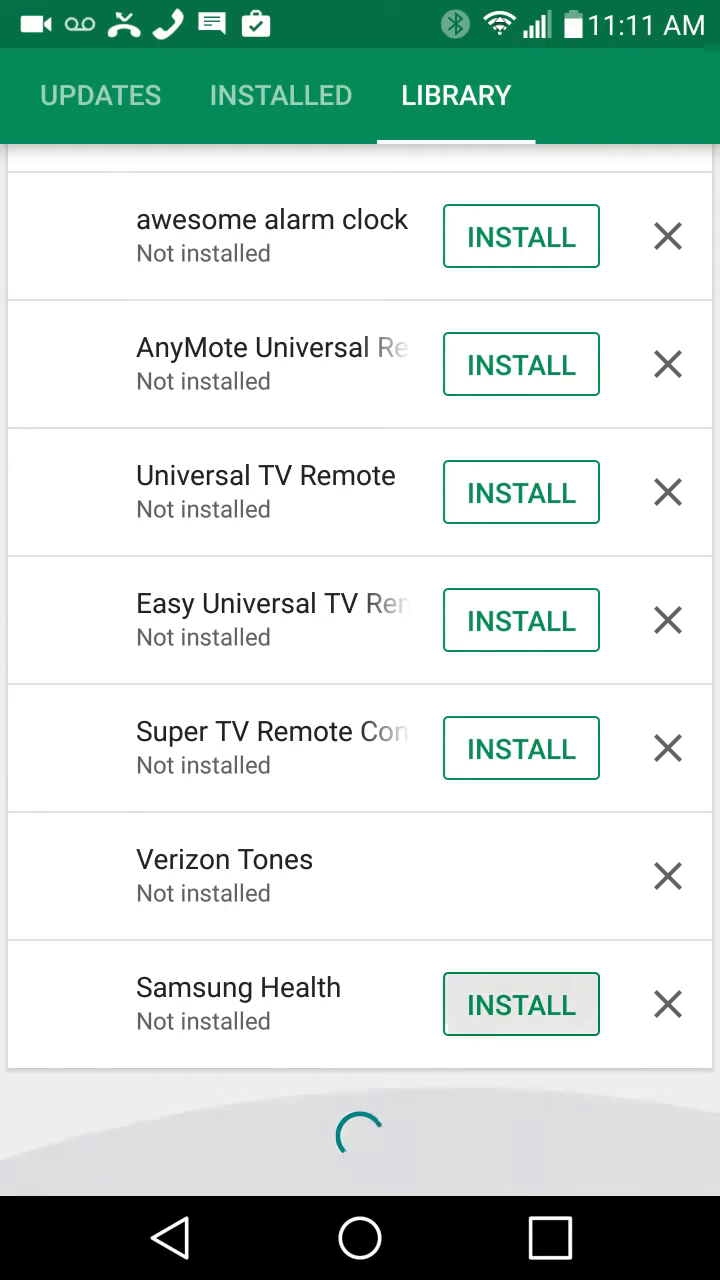
scroll("down", 3)
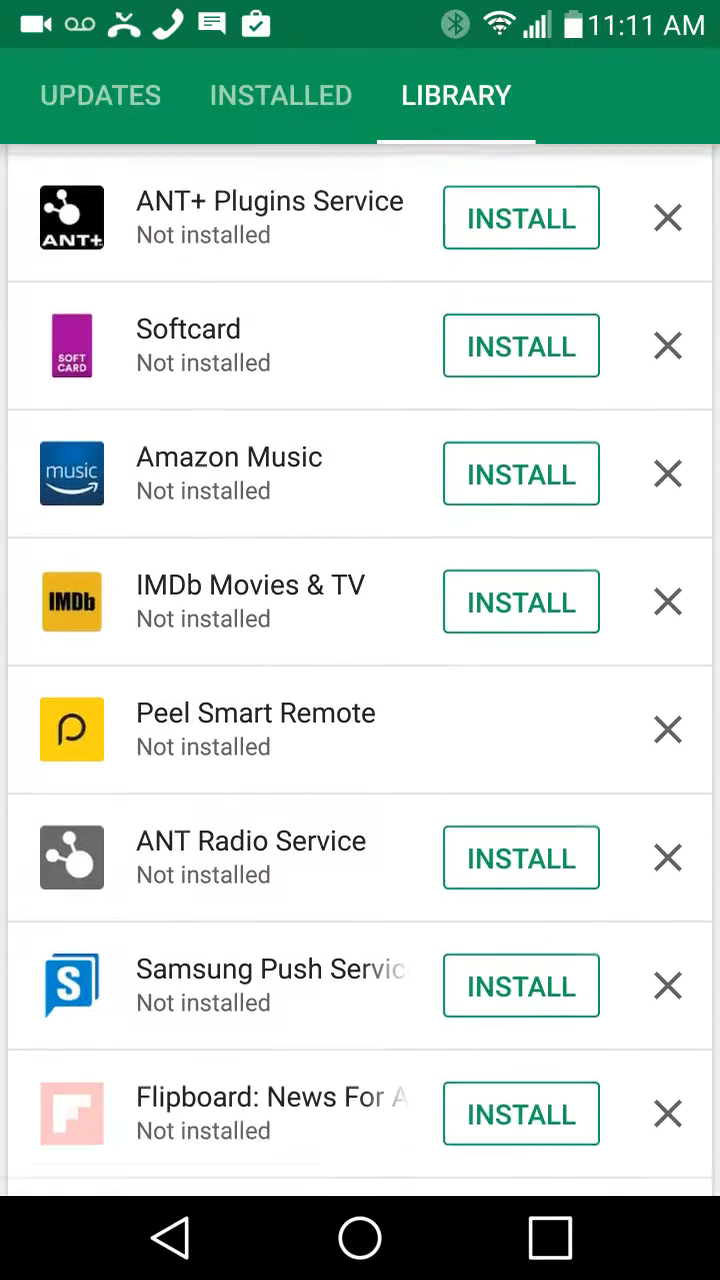
scroll("down", 3)
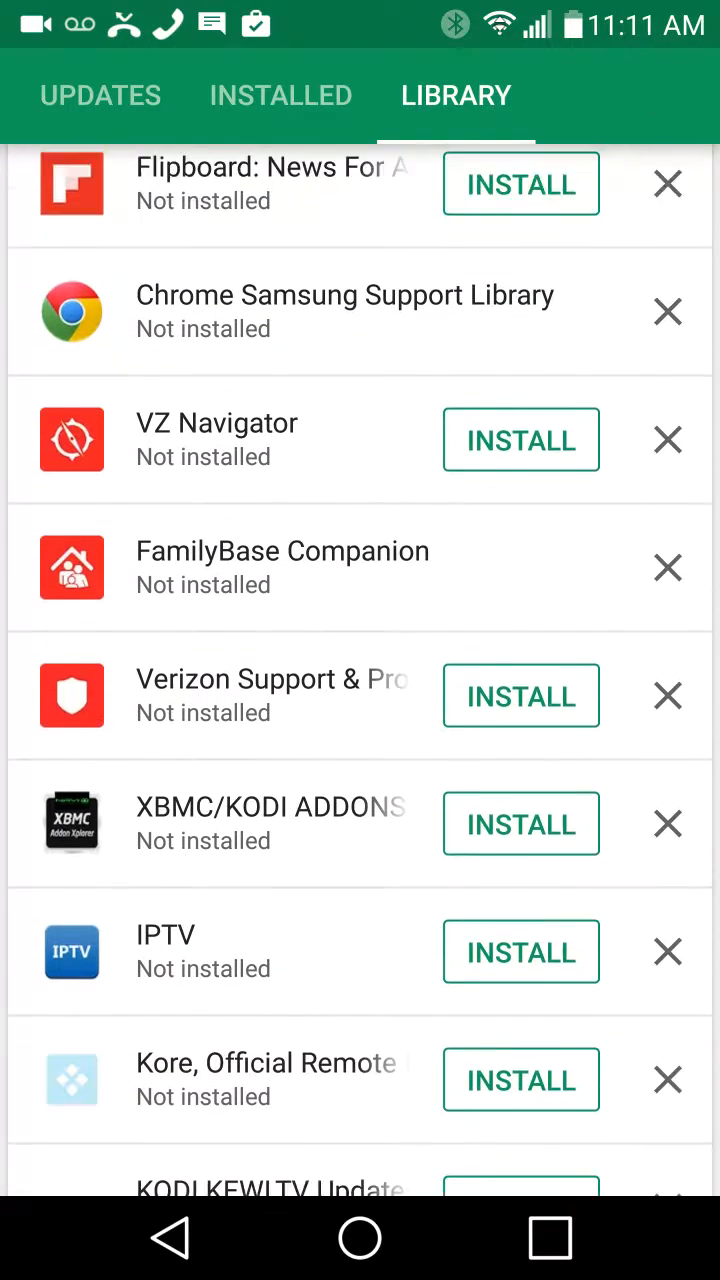
scroll("down", 3)
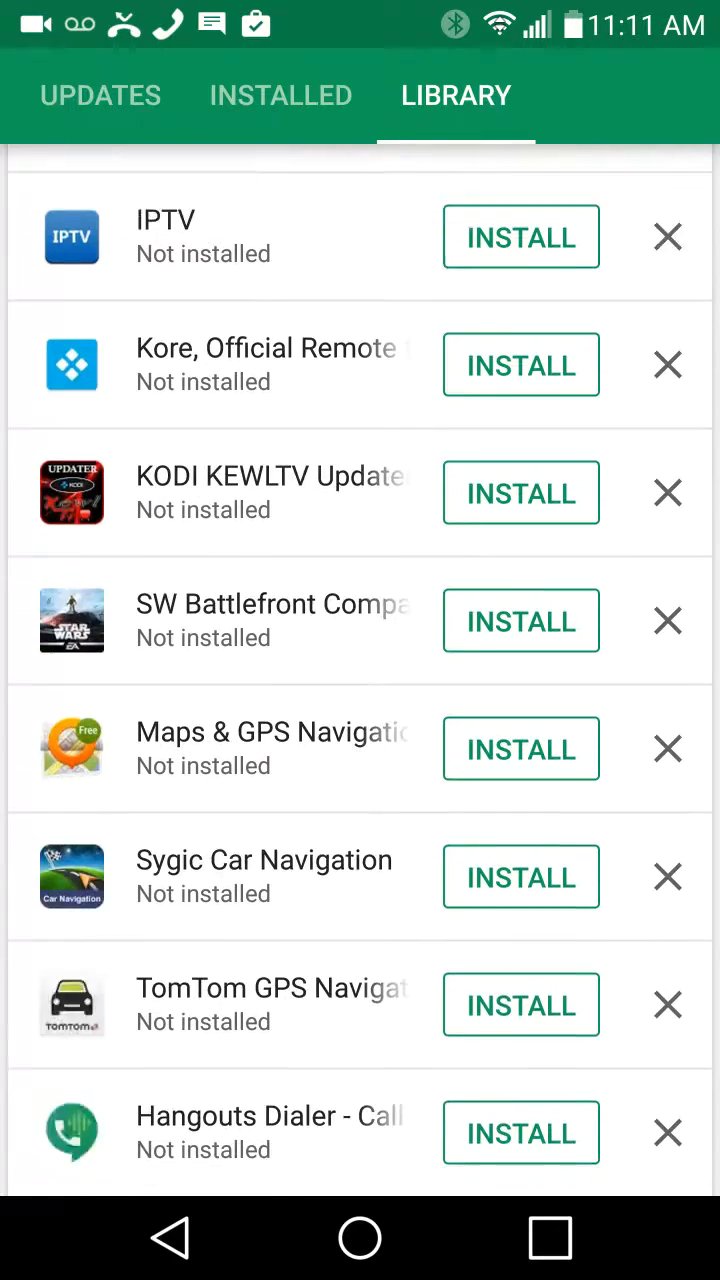
scroll("down", 3)
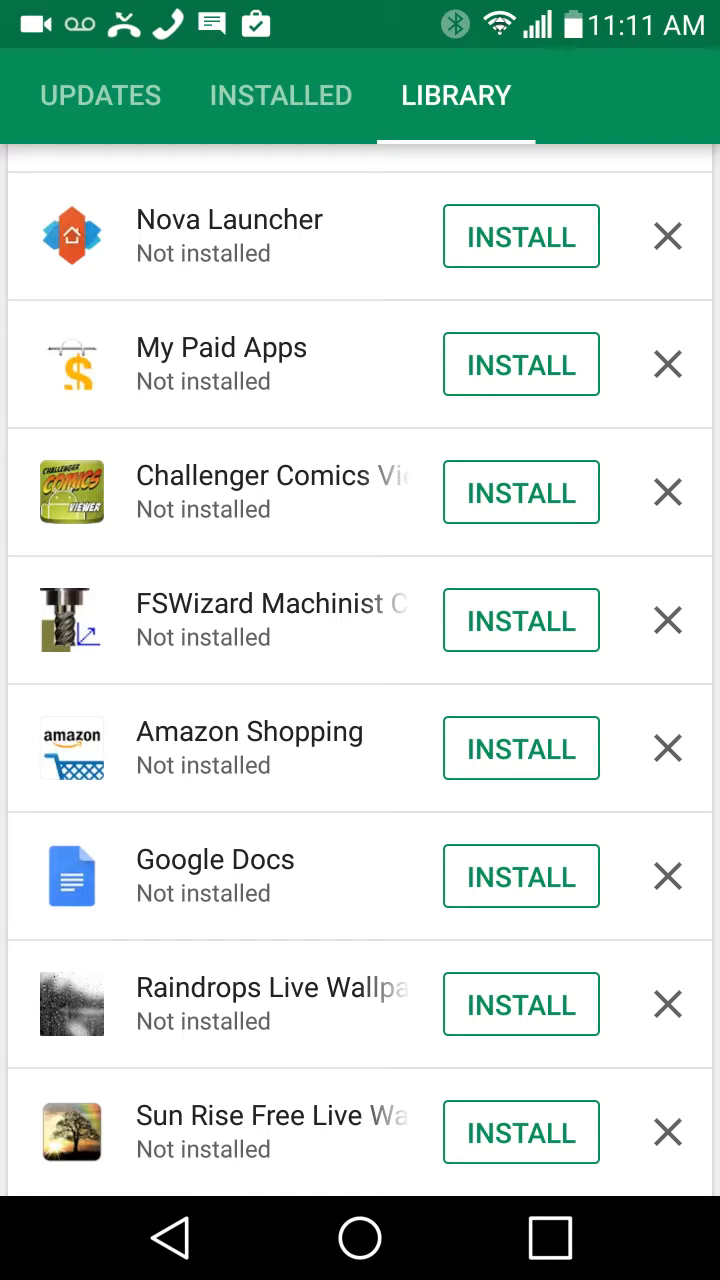
scroll("down", 3)
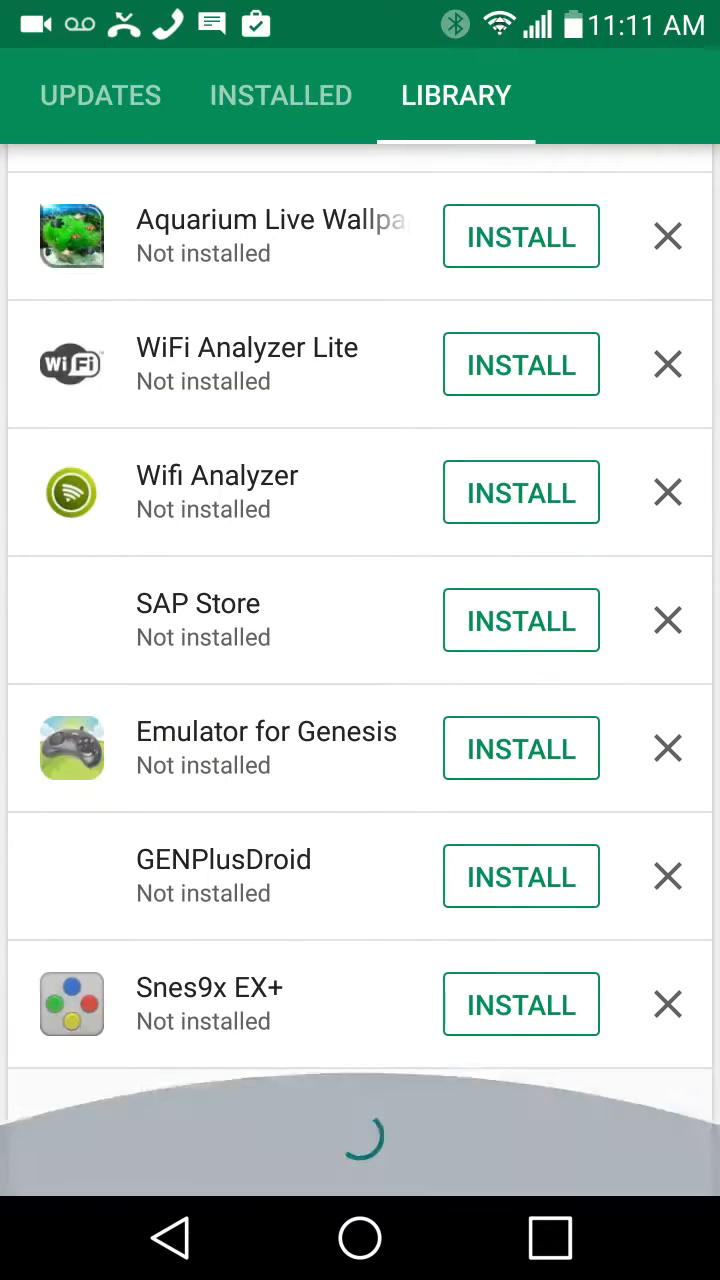
scroll("down", 3)
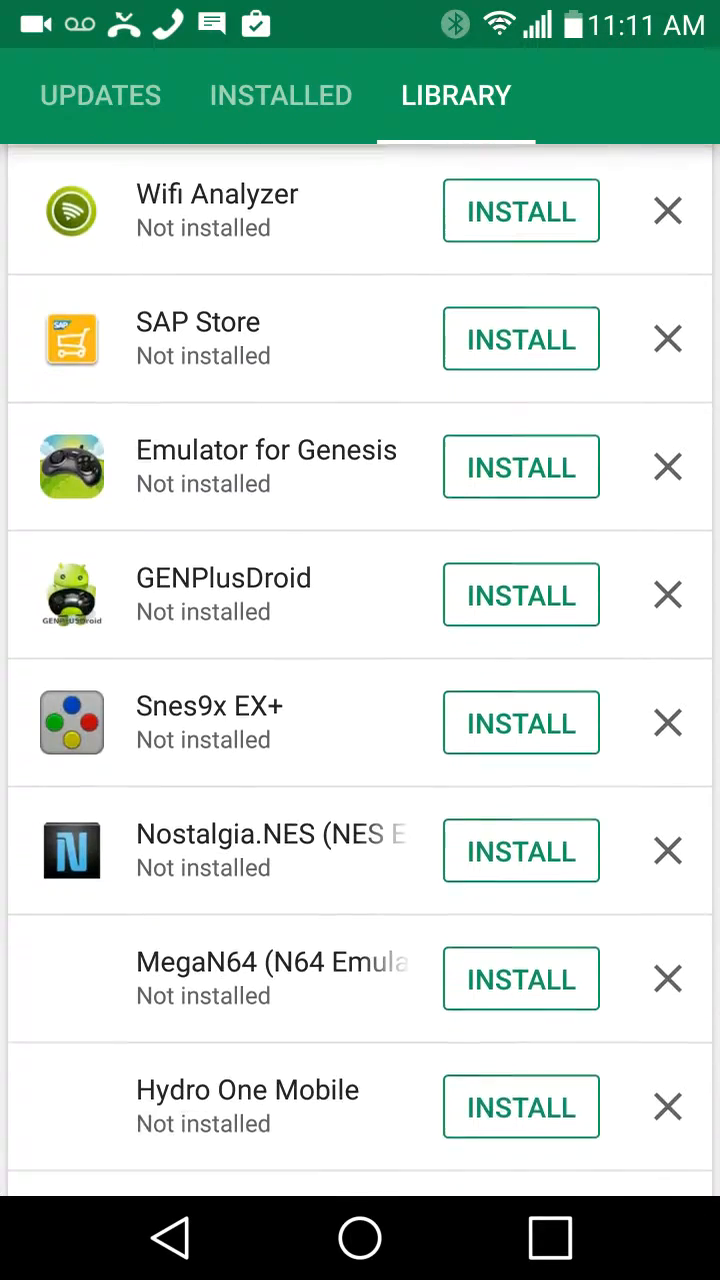
scroll("down", 3)
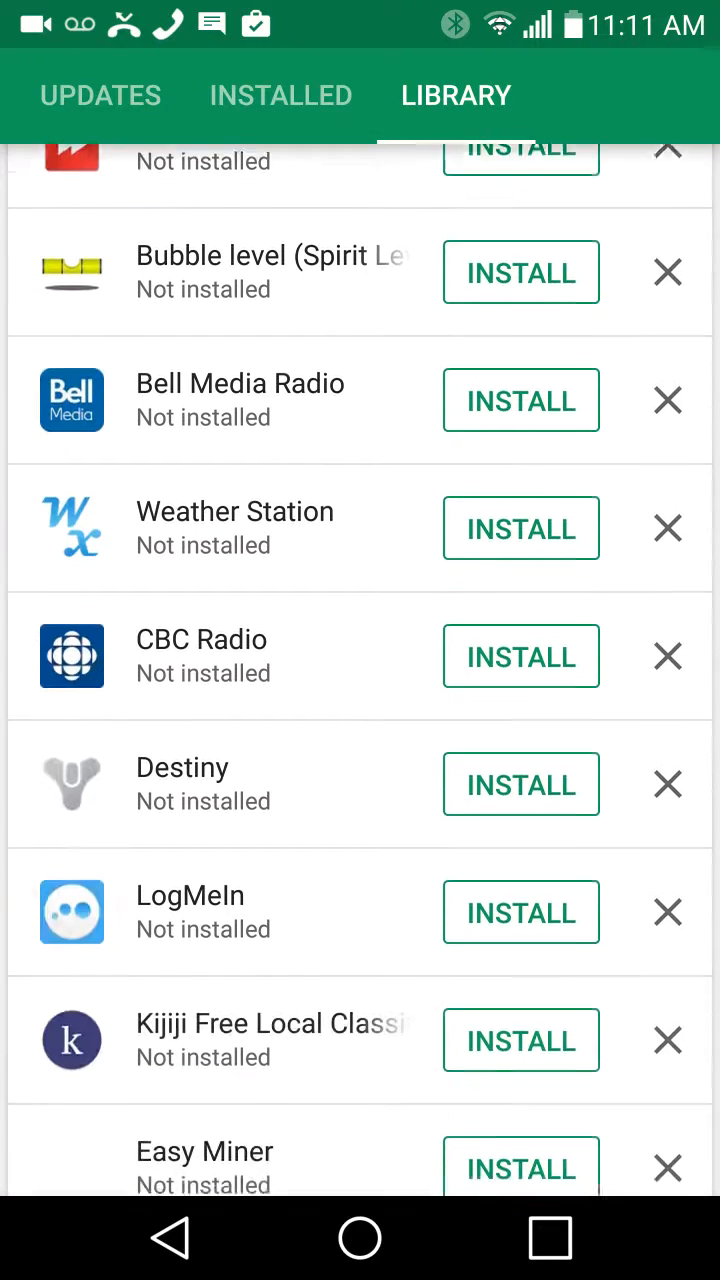
scroll("down", 3)
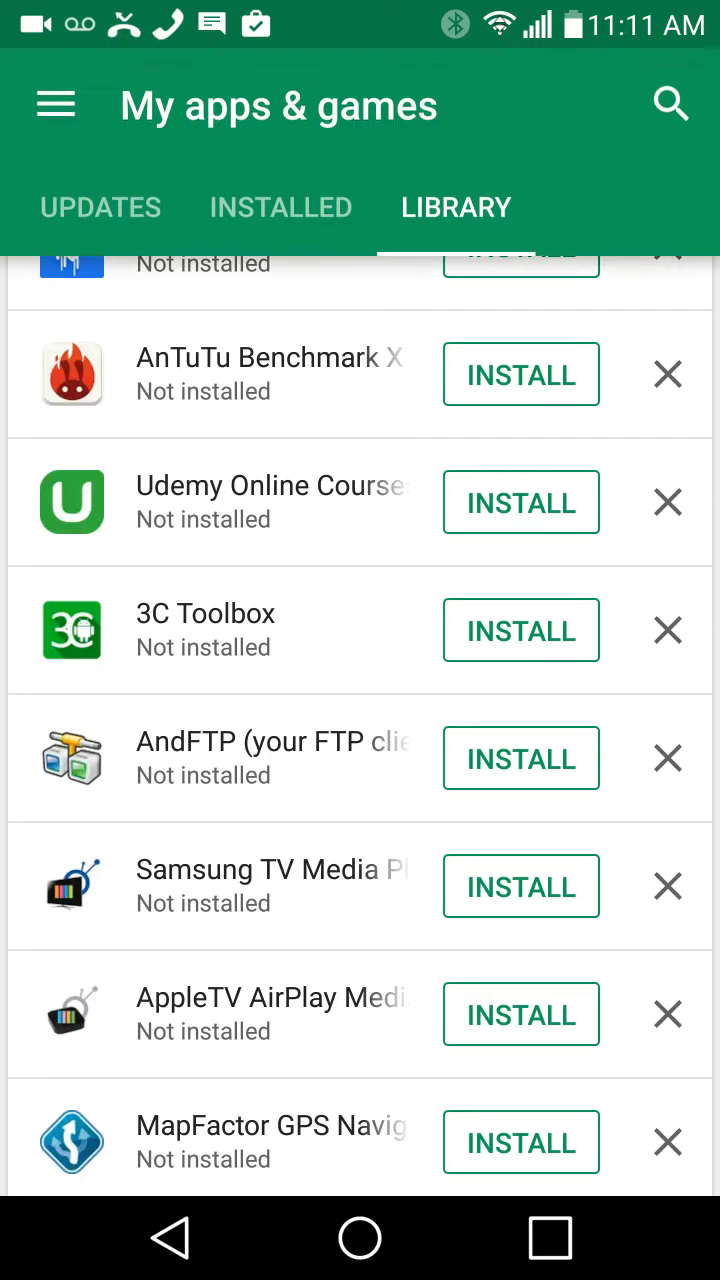
scroll("down", 3)
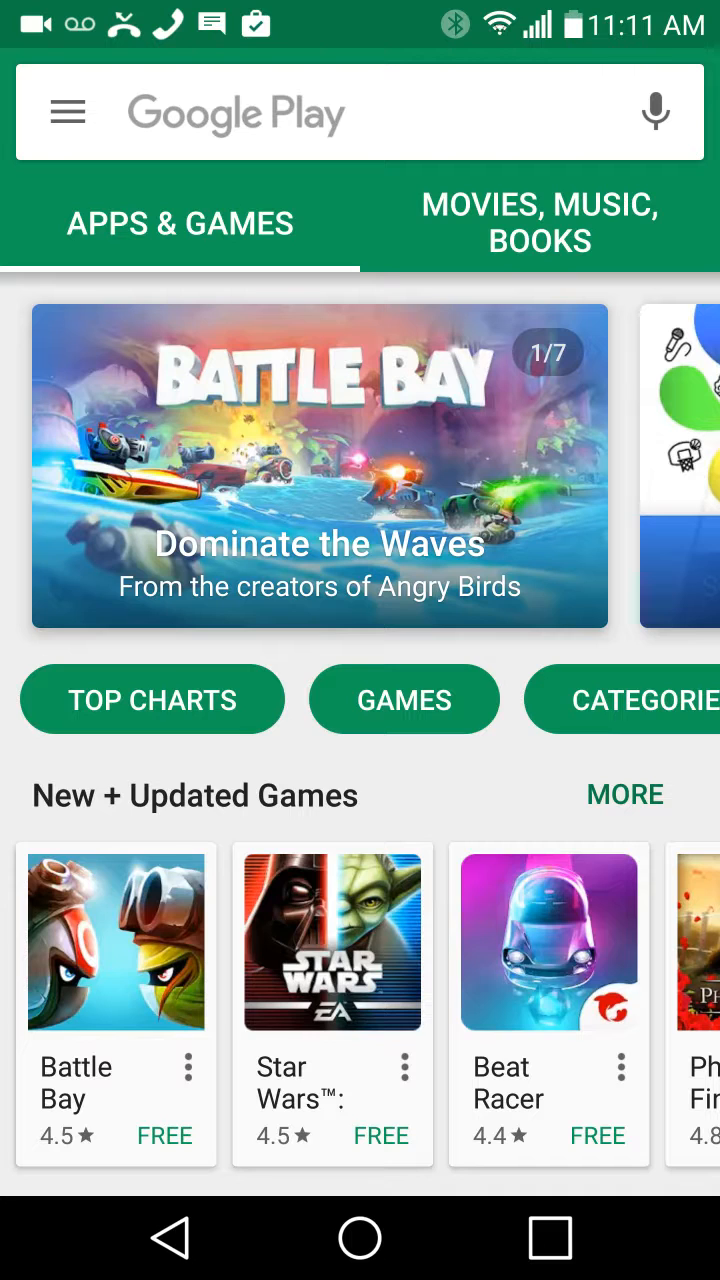
Return via the side menu to My apps & games and review the Library list again
left_click(68, 112)
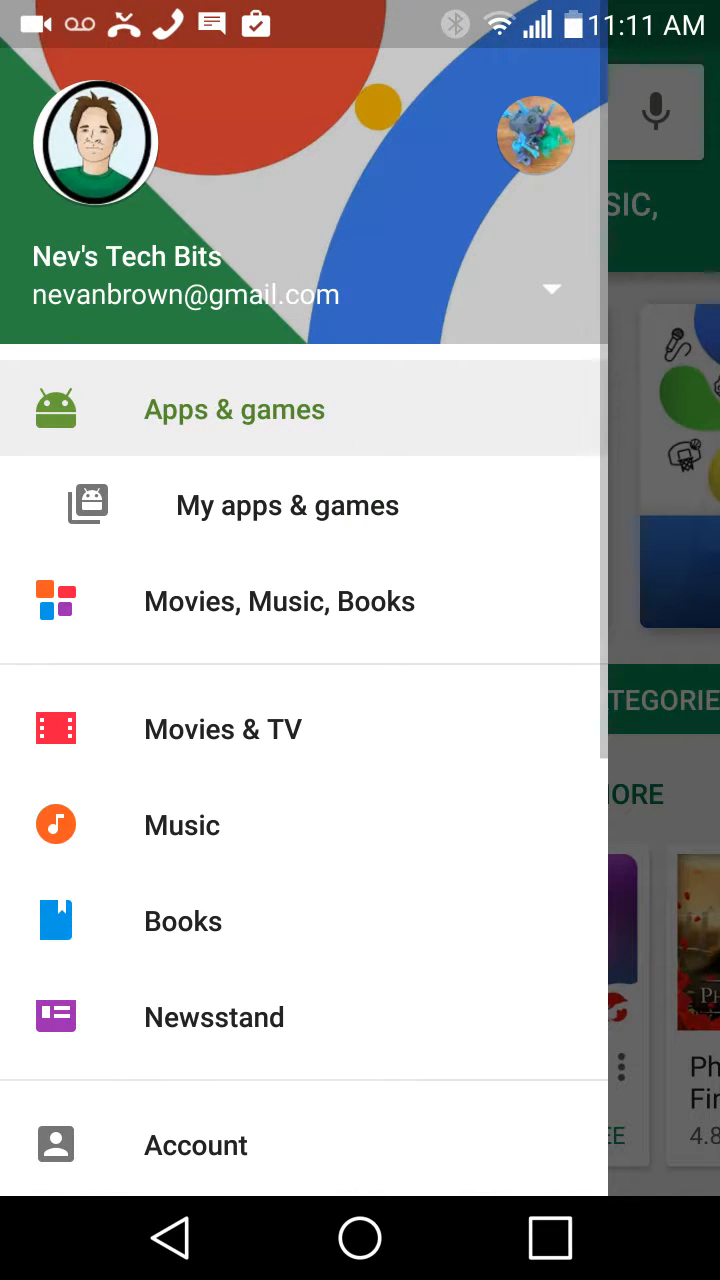
left_click(288, 504)
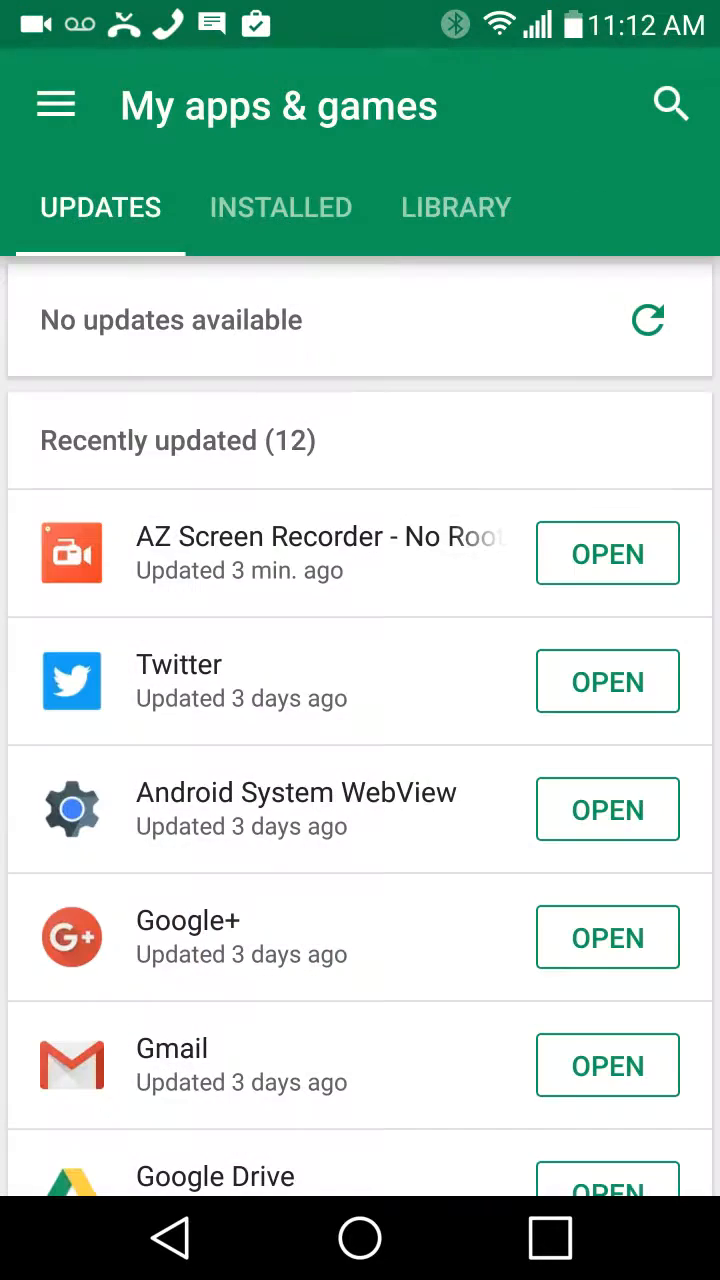
left_click(456, 208)
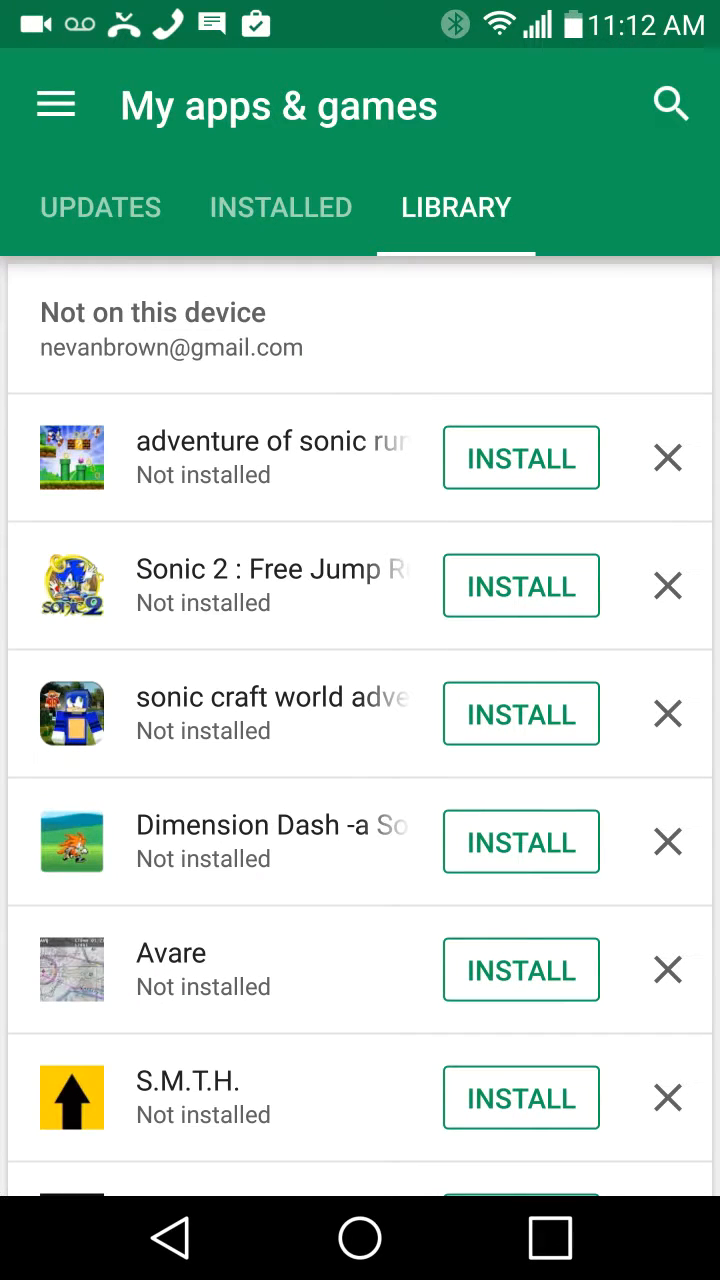
scroll("down", 3)
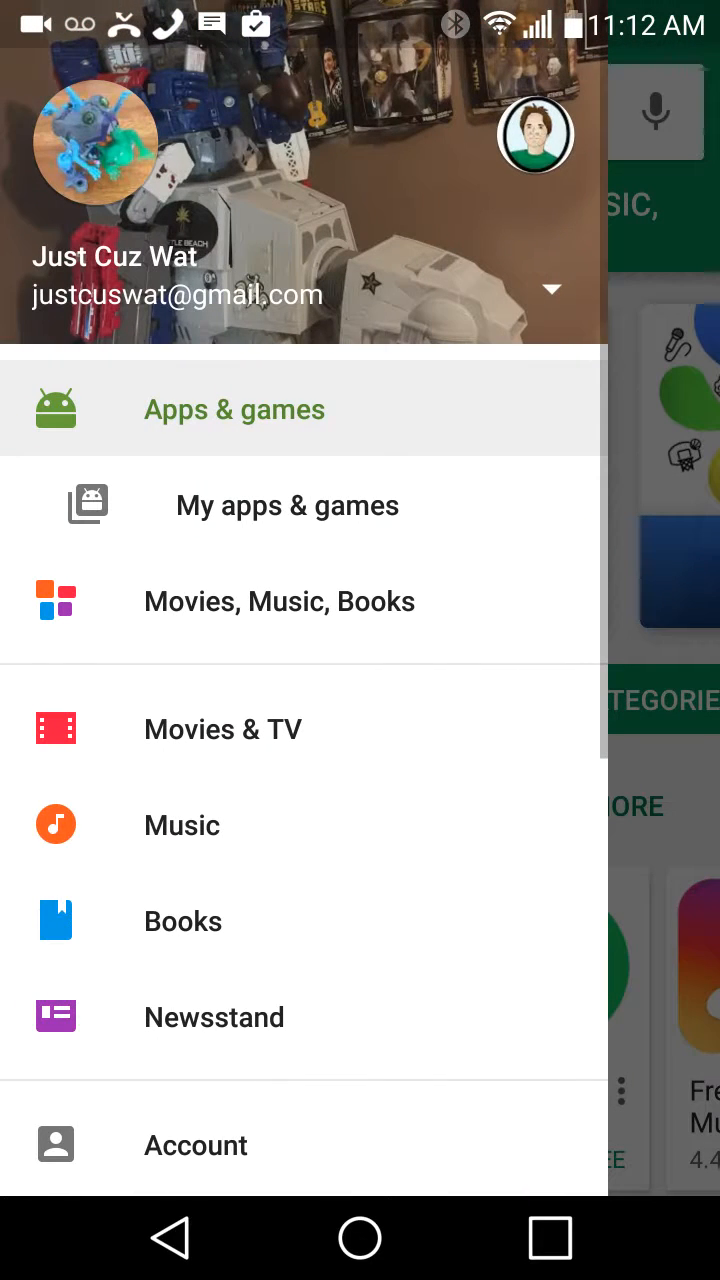
View My apps & games for the second Google account, listing its recently updated apps
left_click(288, 504)
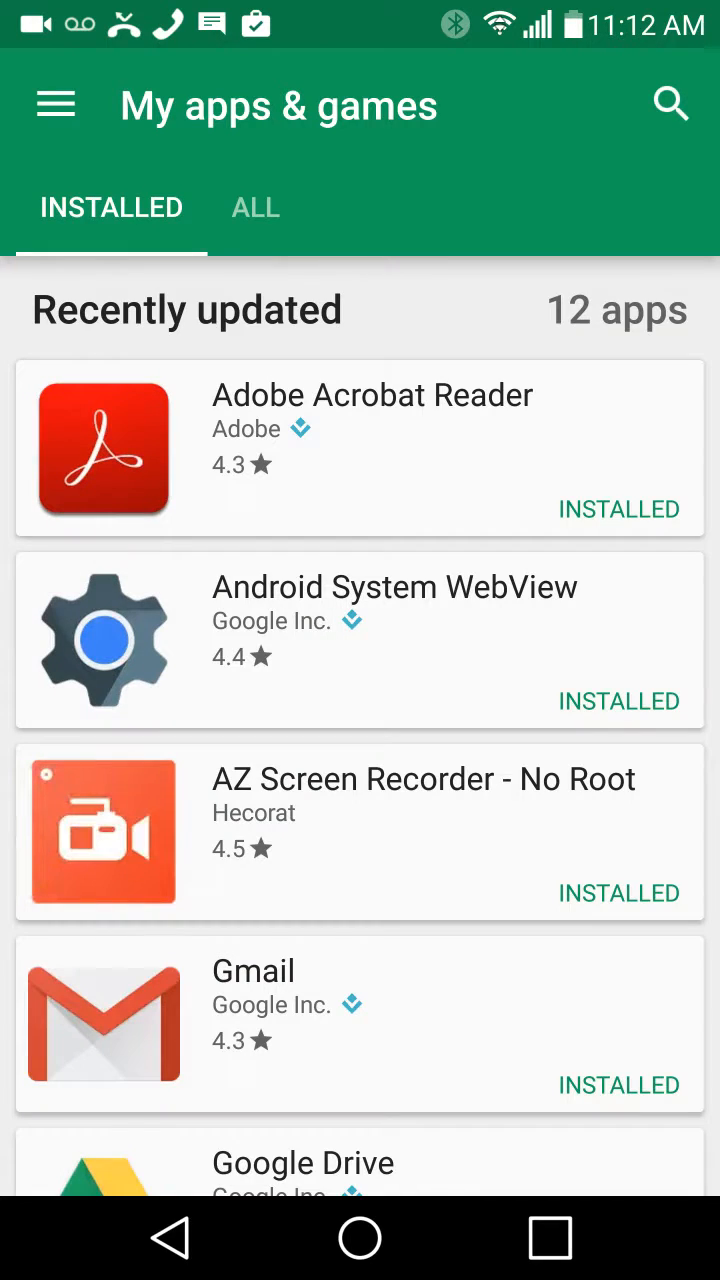